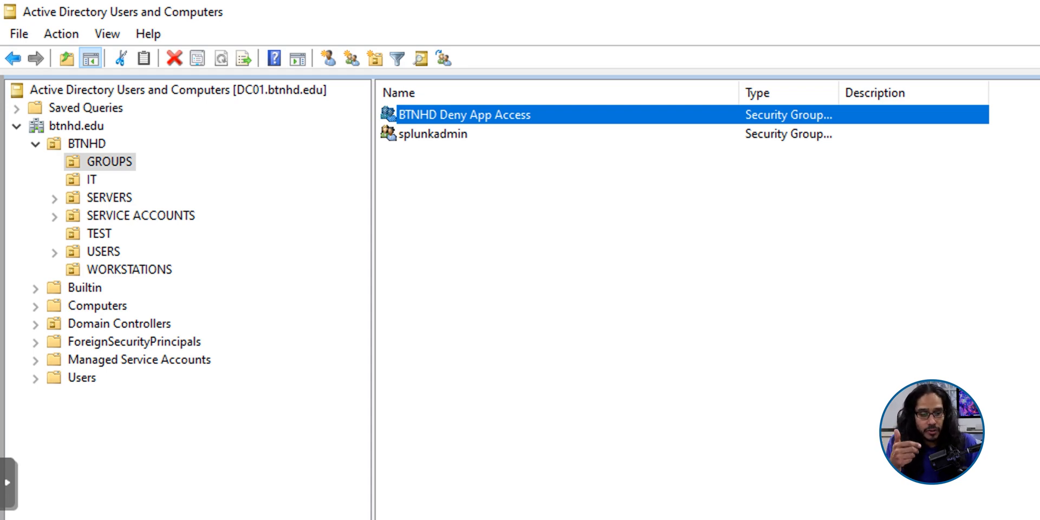
- Review the Members of the BTNHD Deny App Access group, then close its properties
{"action": "double_click", "coordinate": [465, 113]}
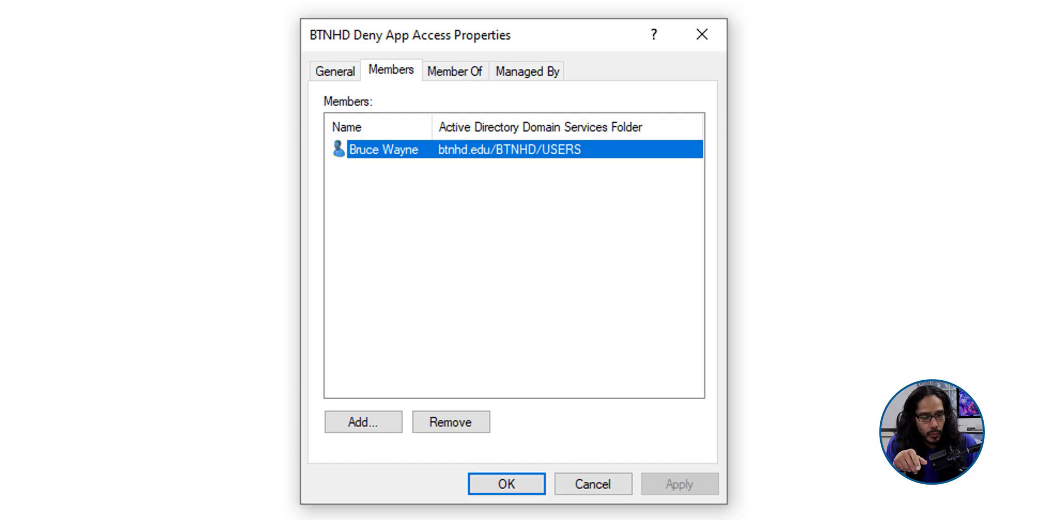
{"action": "left_click", "coordinate": [506, 483]}
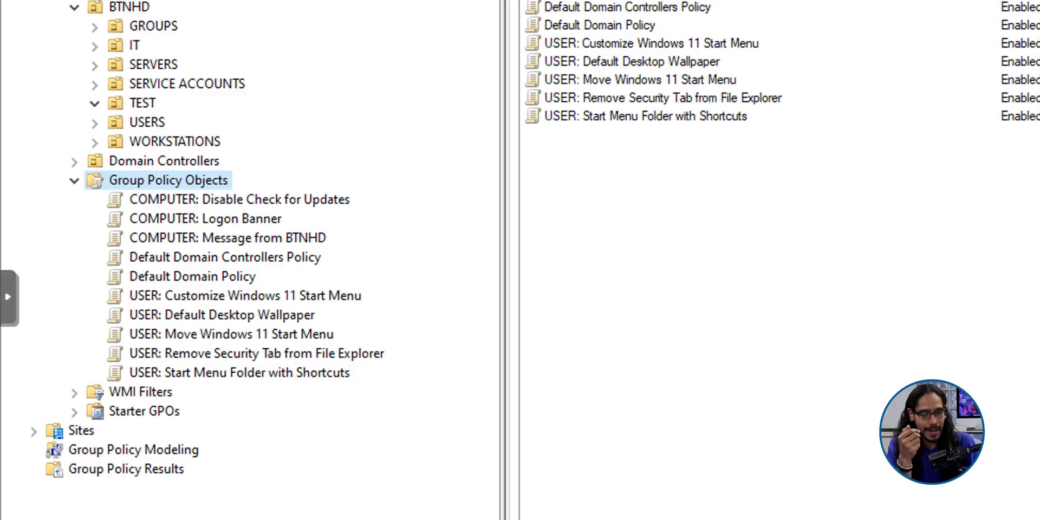
- Create a new GPO named 'COMPUTER: AppLocker Policy' under Group Policy Objects
{"action": "right_click", "coordinate": [169, 180]}
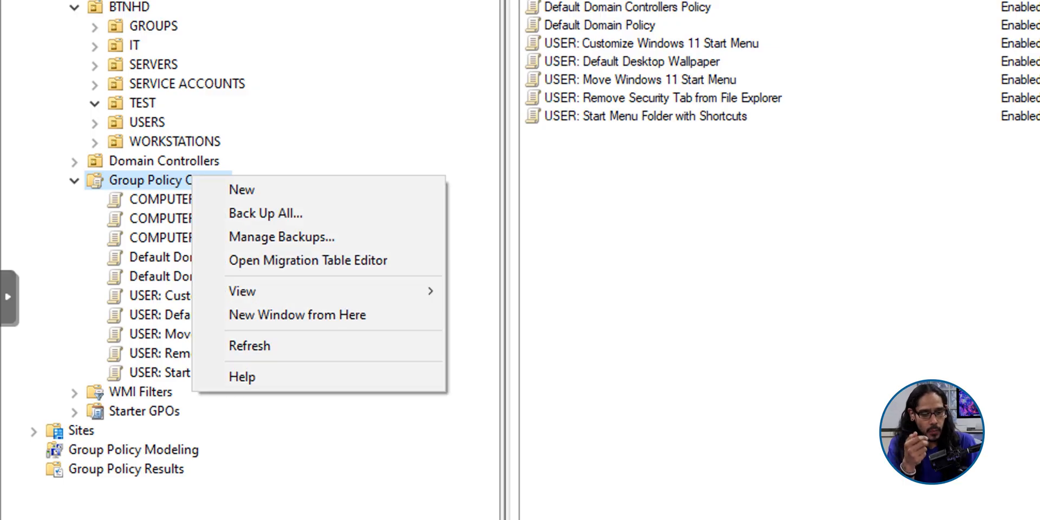
{"action": "left_click", "coordinate": [241, 189]}
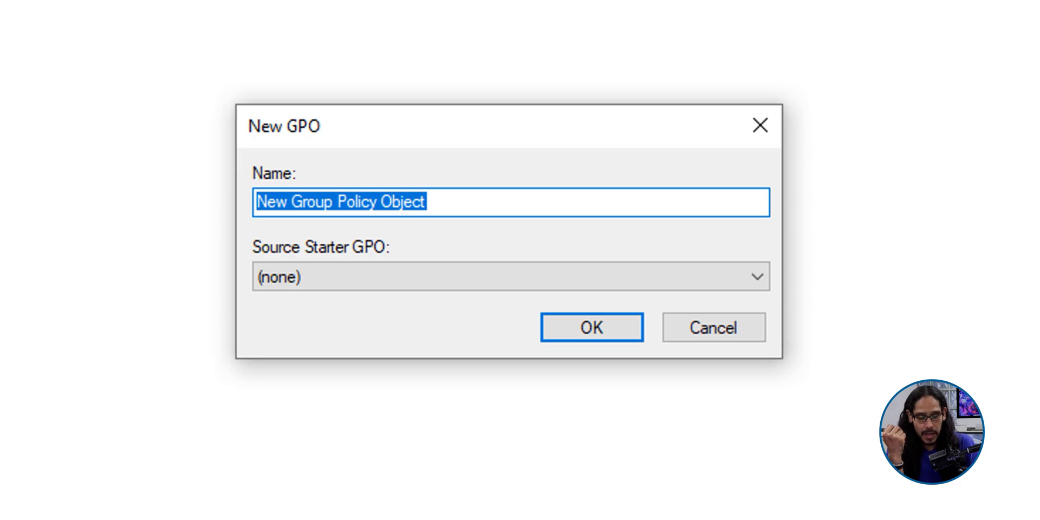
{"action": "type", "text": "COMPUTER: AppLocker Policy"}
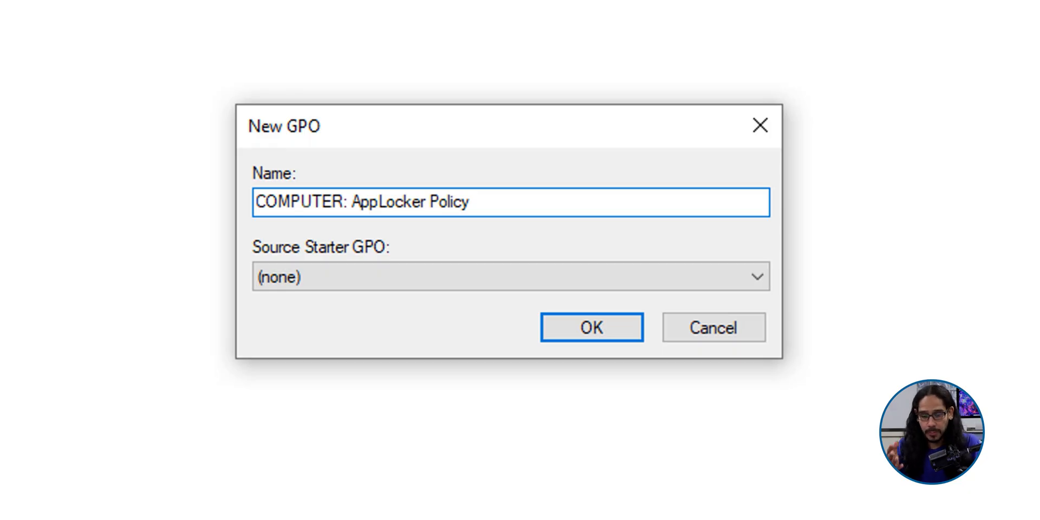
{"action": "left_click", "coordinate": [589, 327]}
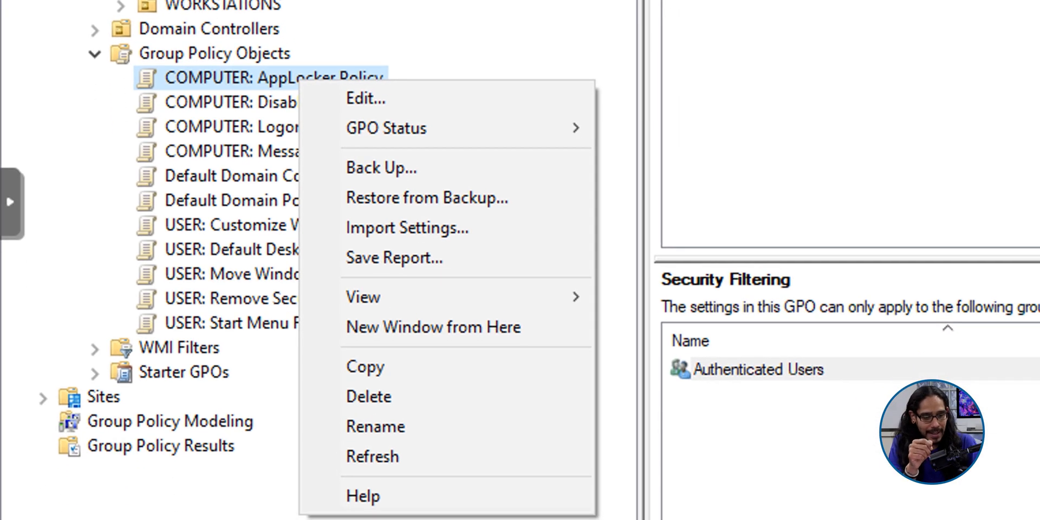
- Open COMPUTER: AppLocker Policy for editing and expand Computer Configuration's Windows Settings
{"action": "left_click", "coordinate": [365, 99]}
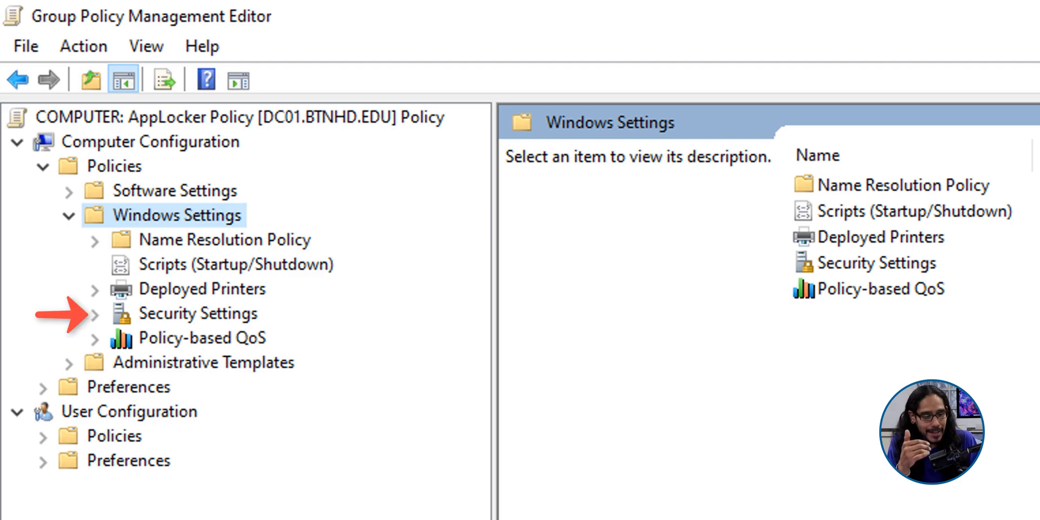
- Configure AppLocker enforcement: executable rules enforced; installer, script and packaged app rules audit only
{"action": "left_click", "coordinate": [96, 313]}
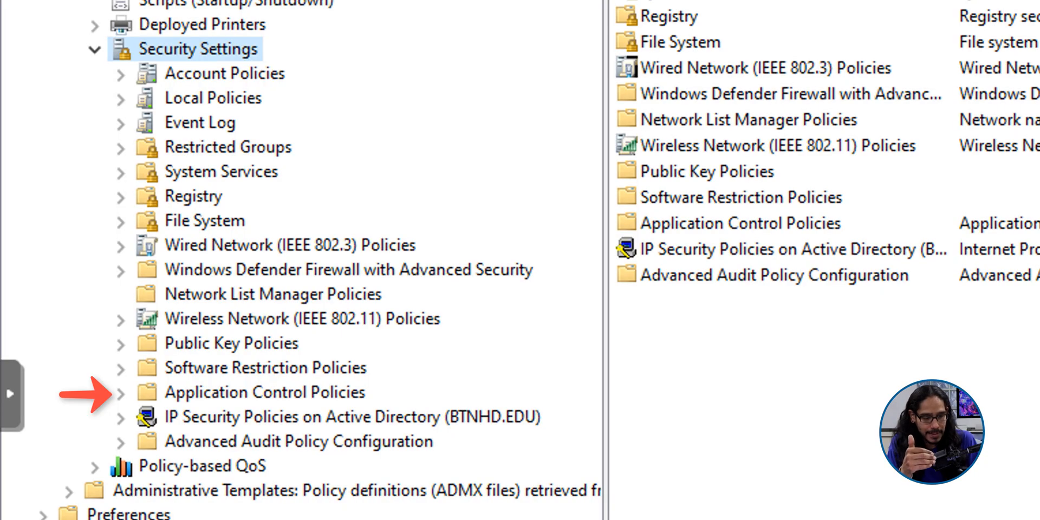
{"action": "left_click", "coordinate": [120, 392]}
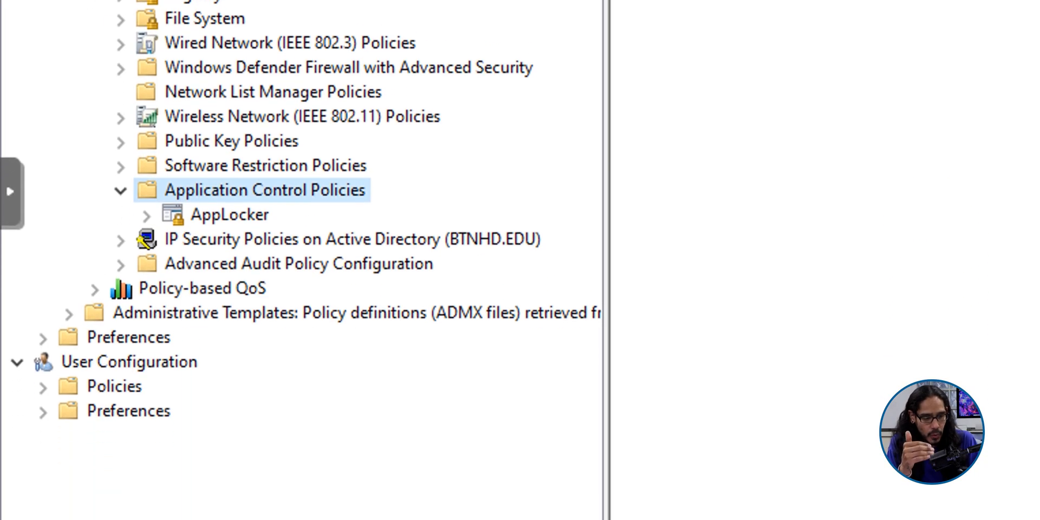
{"action": "left_click", "coordinate": [230, 215]}
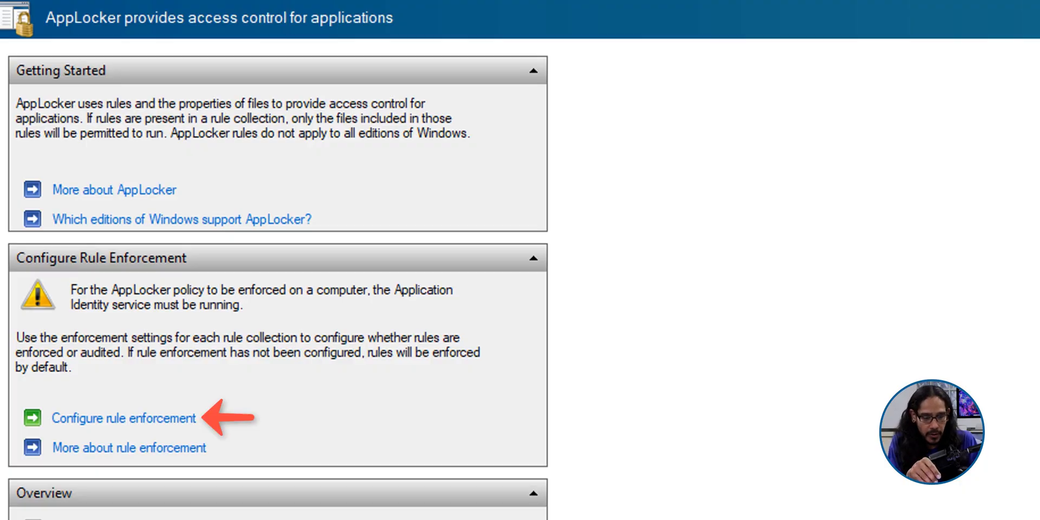
{"action": "left_click", "coordinate": [123, 418]}
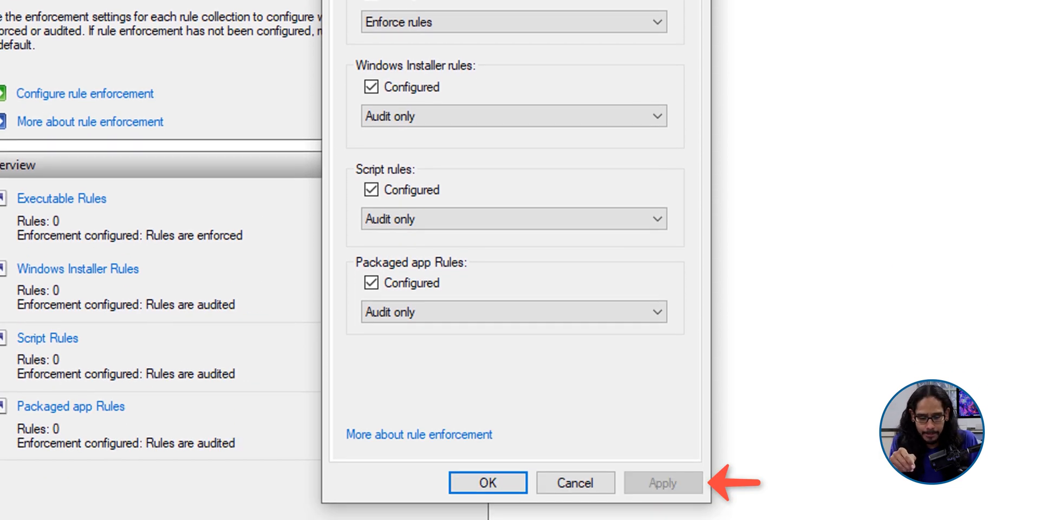
{"action": "left_click", "coordinate": [487, 482]}
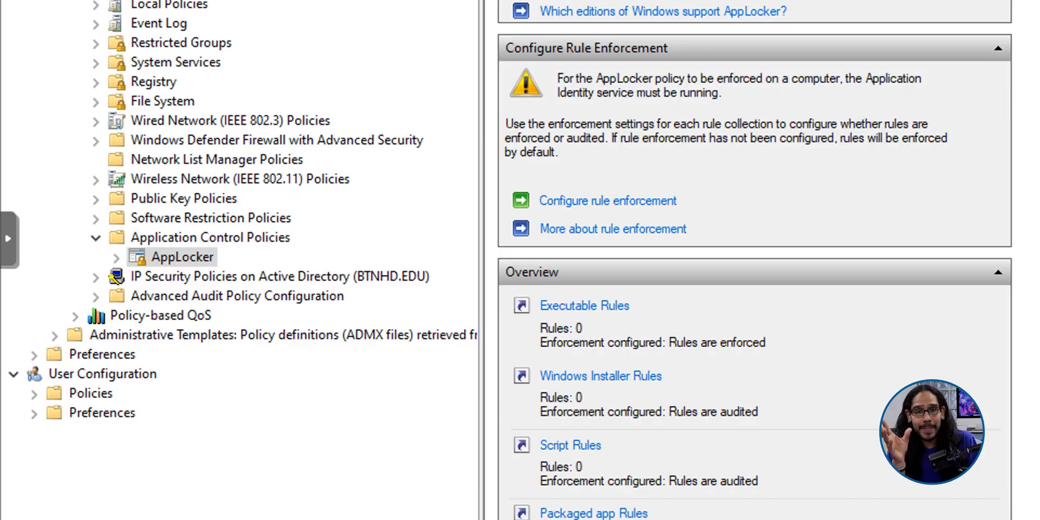
- Create default AppLocker rules for the Executable, Windows Installer and Script rule collections
{"action": "left_click", "coordinate": [116, 256]}
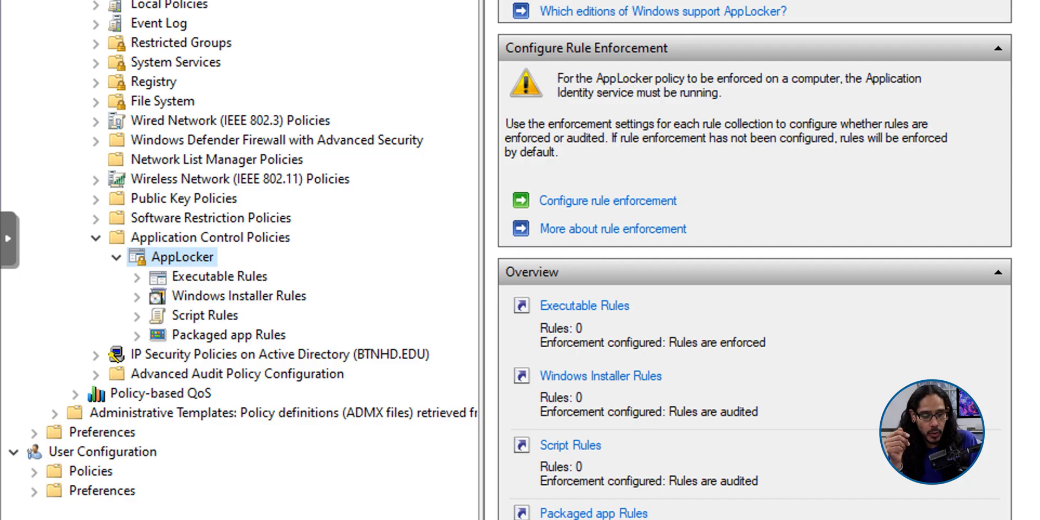
{"action": "left_click", "coordinate": [220, 276]}
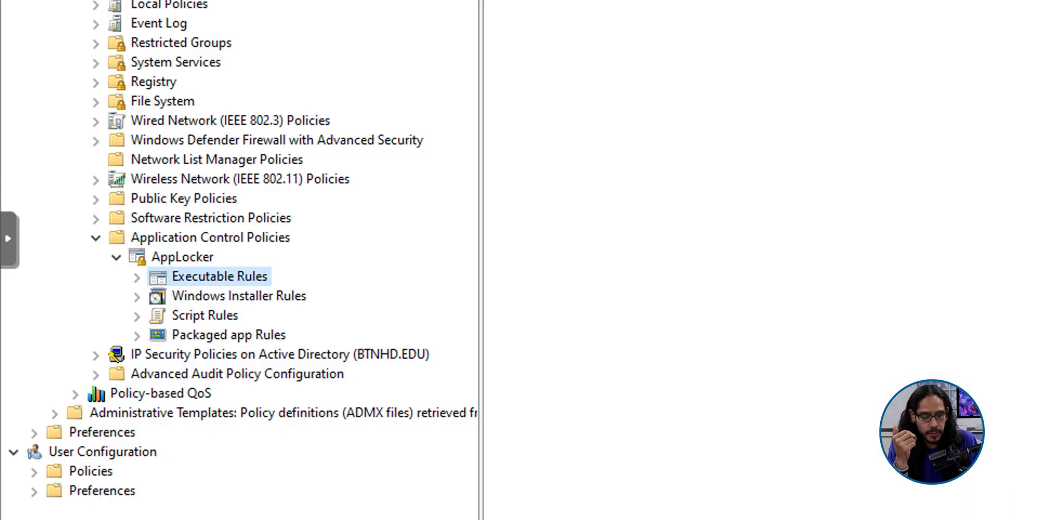
{"action": "right_click", "coordinate": [220, 276]}
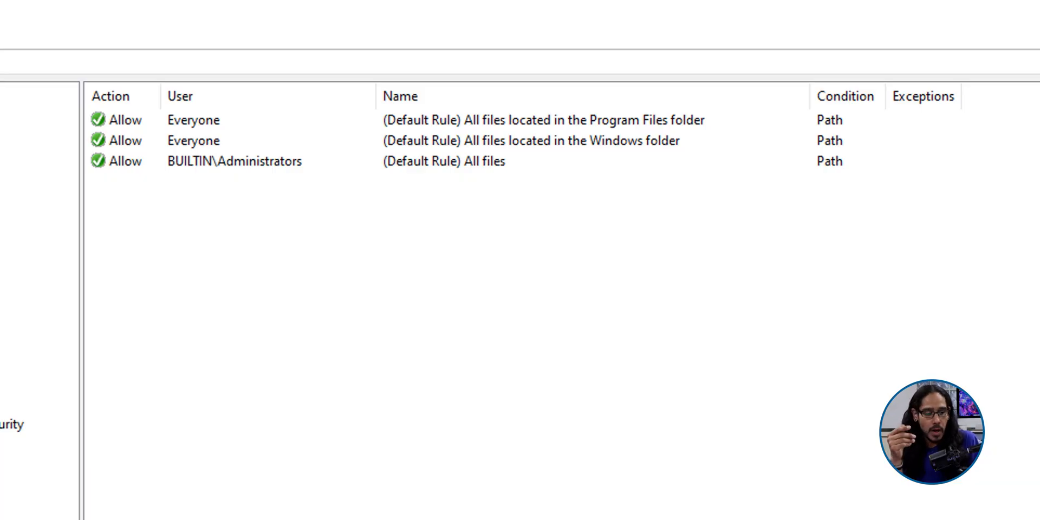
{"action": "left_click", "coordinate": [219, 235]}
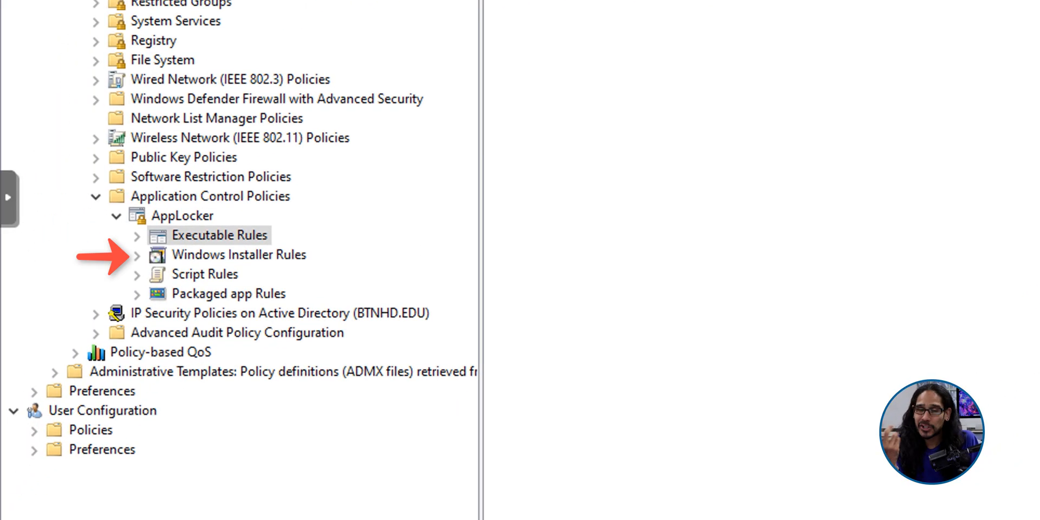
{"action": "left_click", "coordinate": [237, 254]}
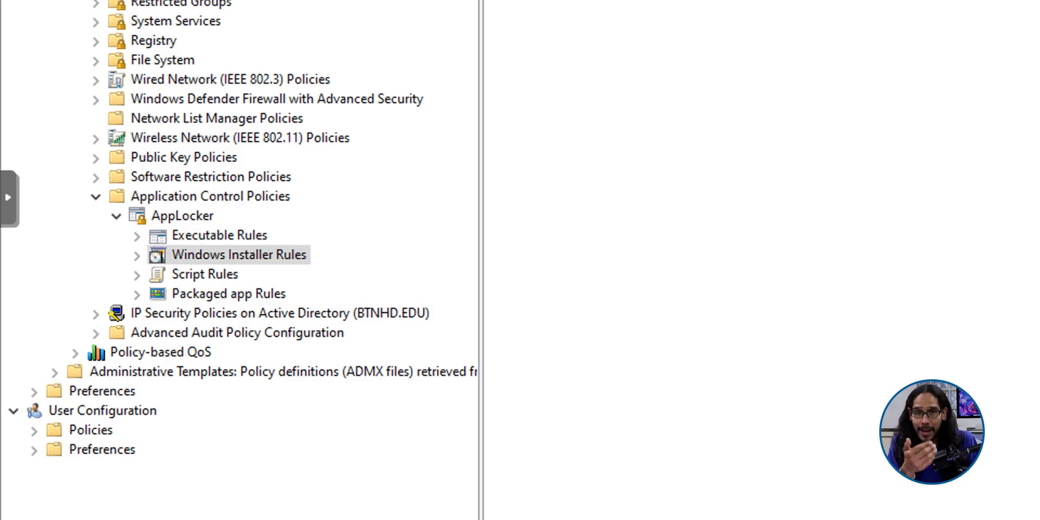
{"action": "right_click", "coordinate": [239, 253]}
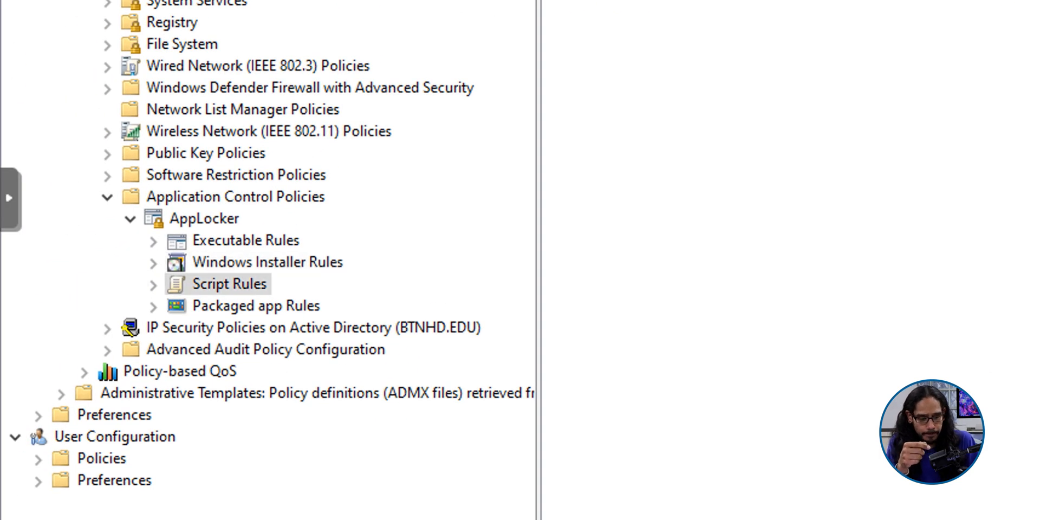
{"action": "right_click", "coordinate": [230, 283]}
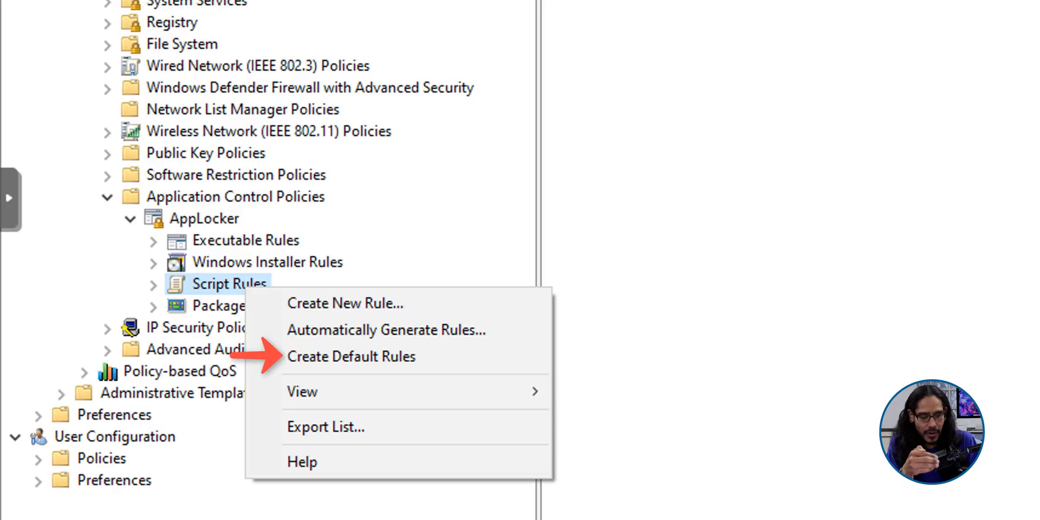
{"action": "left_click", "coordinate": [351, 356]}
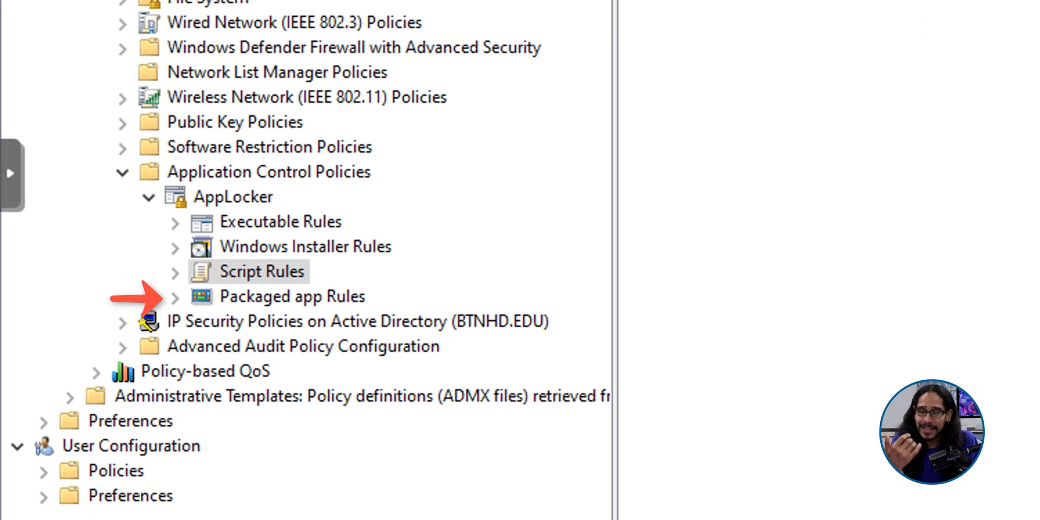
{"action": "left_click", "coordinate": [291, 296]}
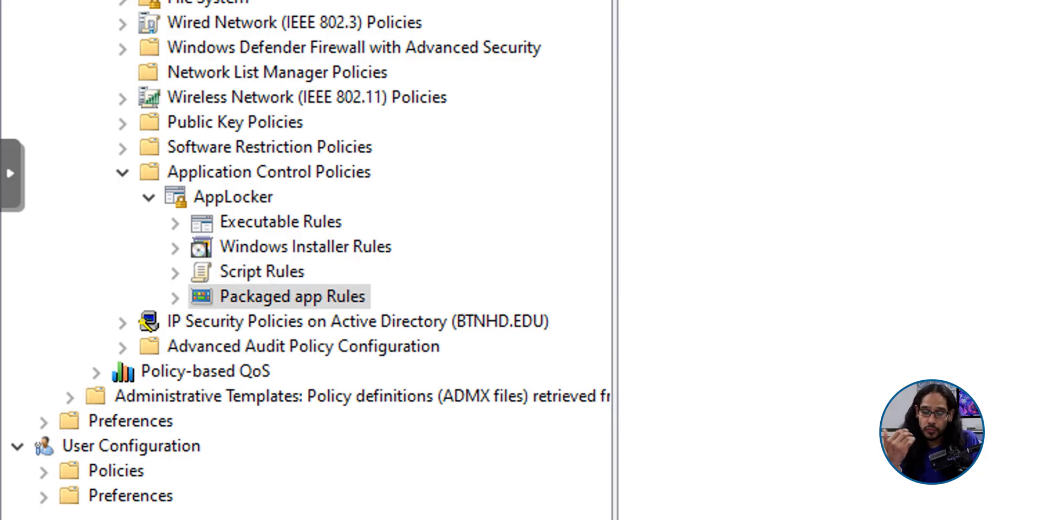
{"action": "right_click", "coordinate": [291, 295]}
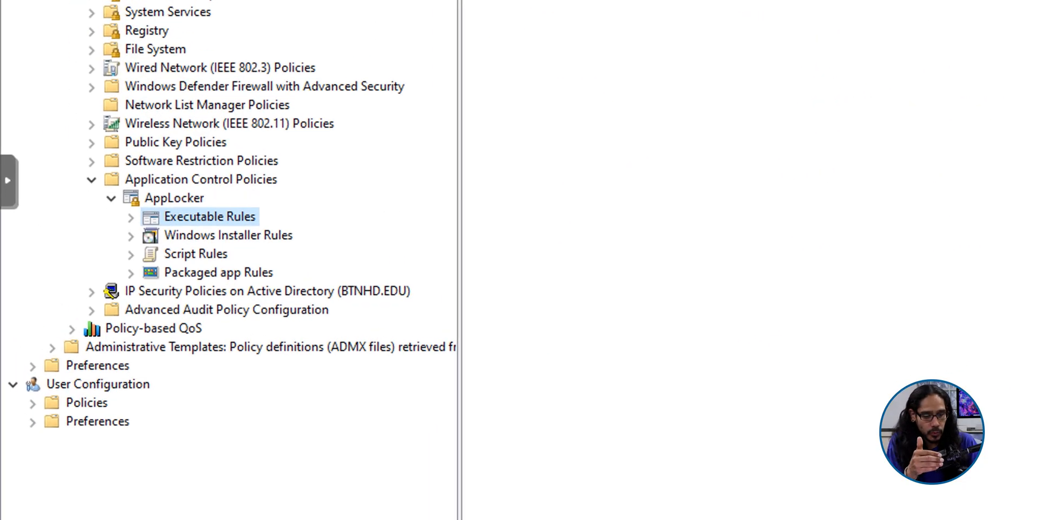
- Start a new executable rule set to Deny for the BTNHD Deny App Access group, reaching the conditions step
{"action": "right_click", "coordinate": [209, 217]}
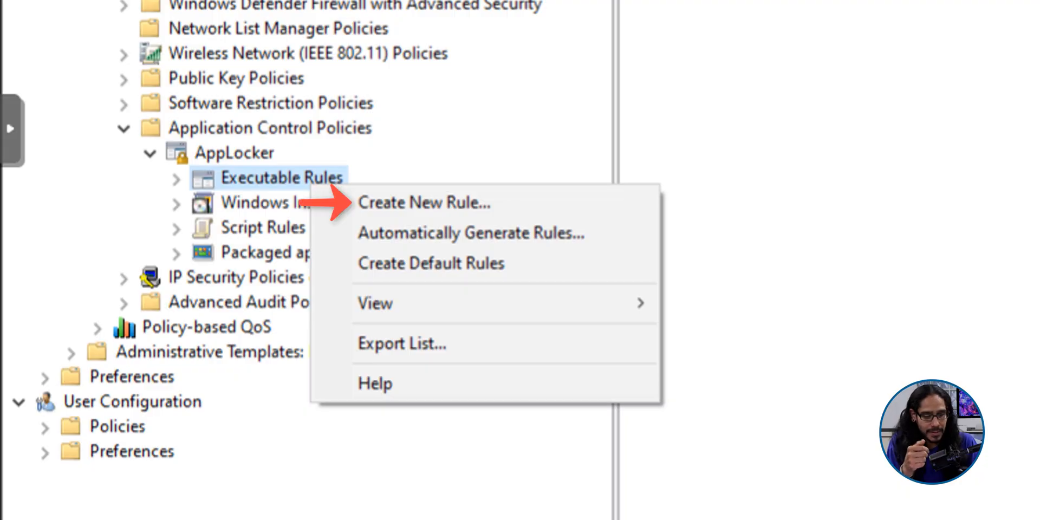
{"action": "left_click", "coordinate": [423, 203]}
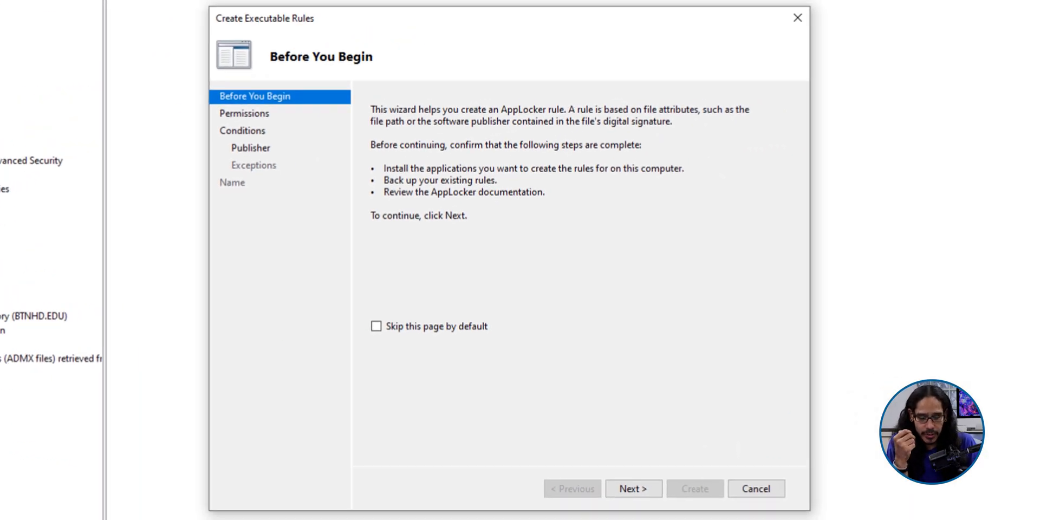
{"action": "left_click", "coordinate": [632, 488]}
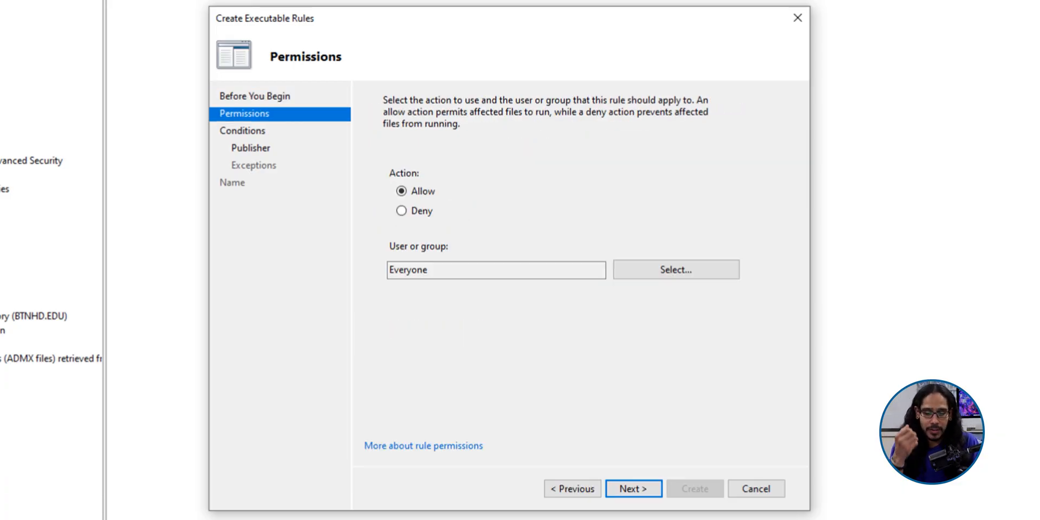
{"action": "left_click", "coordinate": [675, 270]}
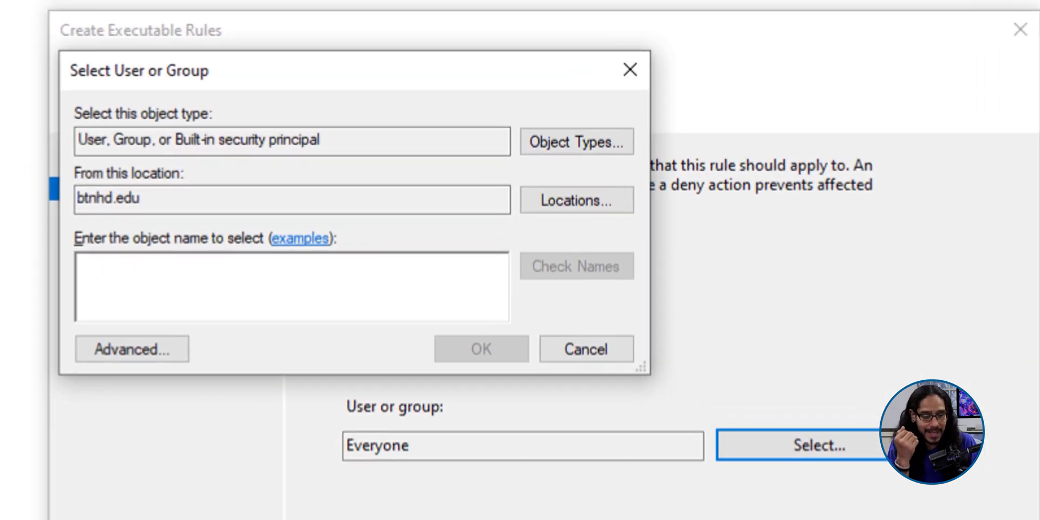
{"action": "type", "text": "BTNHD Deny App Access"}
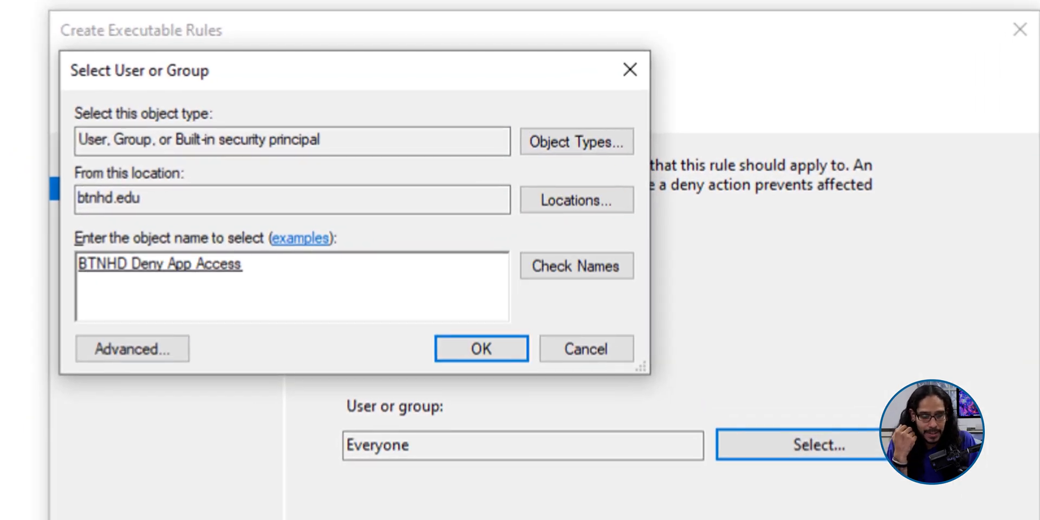
{"action": "left_click", "coordinate": [480, 347]}
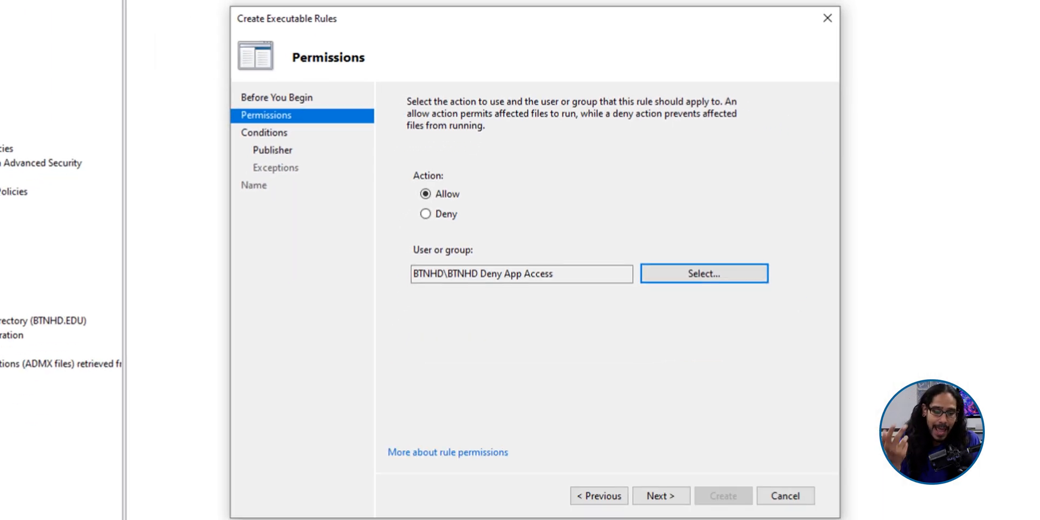
{"action": "left_click", "coordinate": [426, 213]}
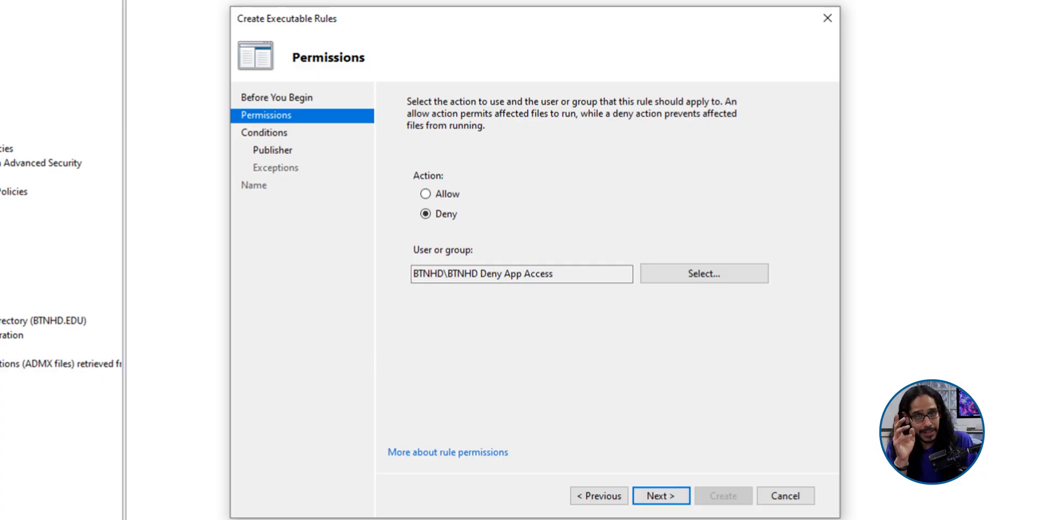
{"action": "left_click", "coordinate": [660, 495]}
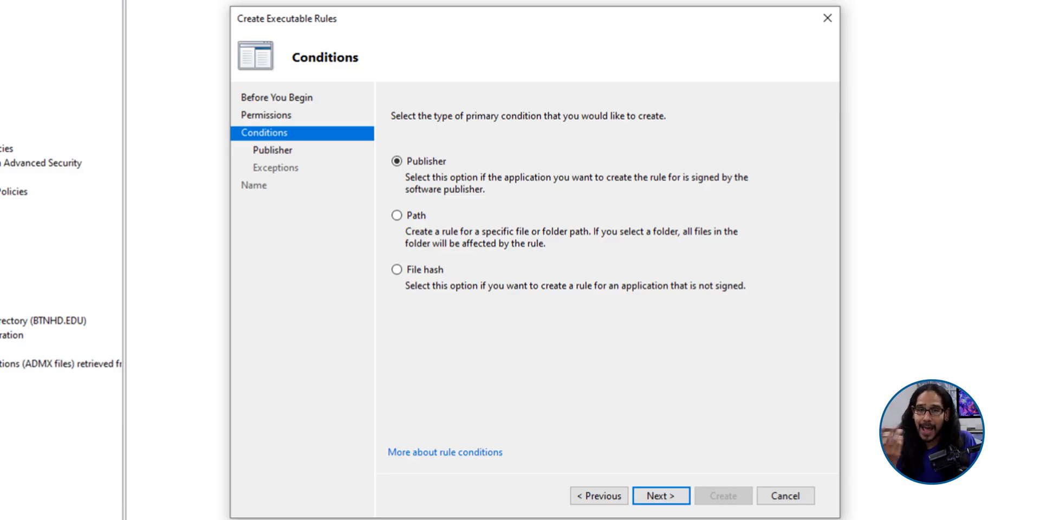
- Finish the deny rule as a Path condition on C:\cmtrace.exe with no exceptions and create it
{"action": "left_click", "coordinate": [398, 215]}
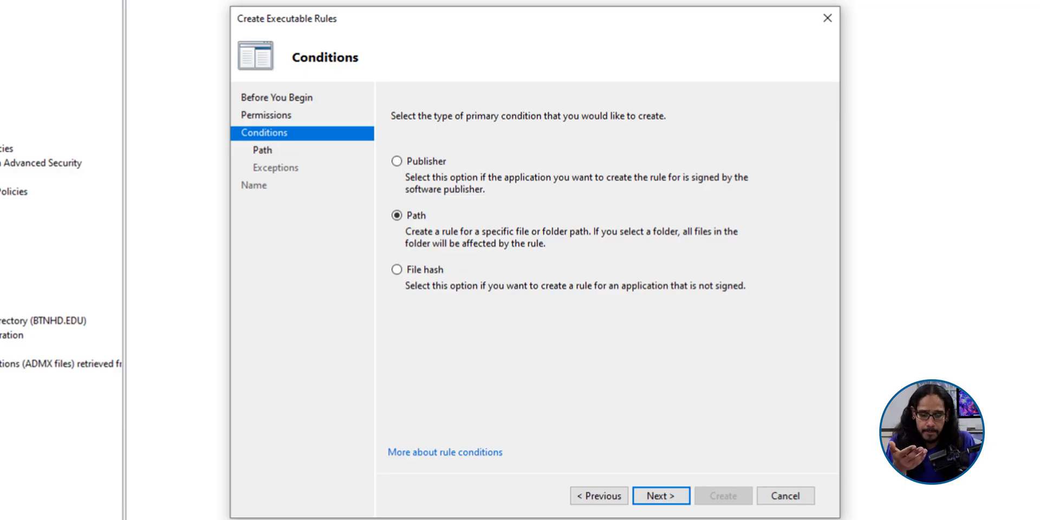
{"action": "left_click", "coordinate": [659, 495]}
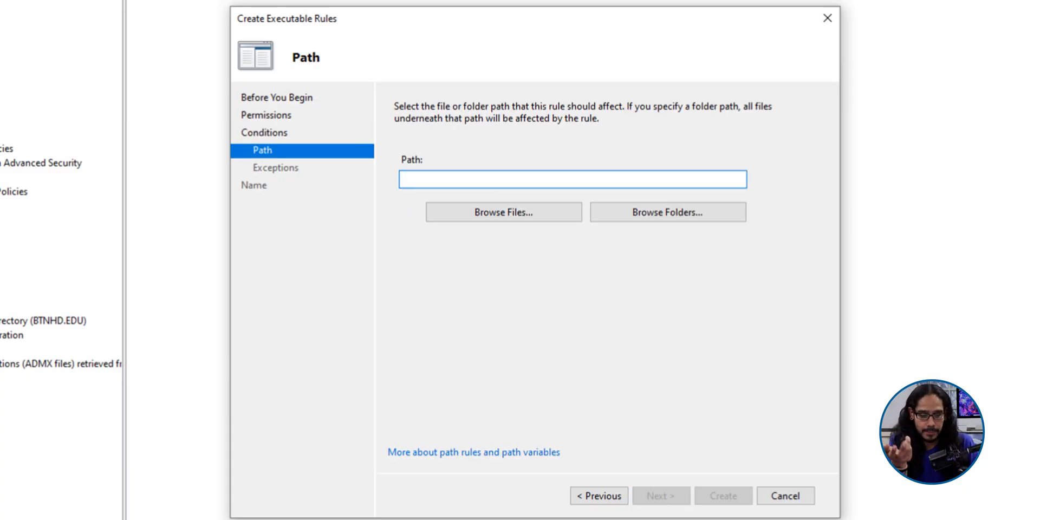
{"action": "type", "text": "C:\\cmtrace.exe"}
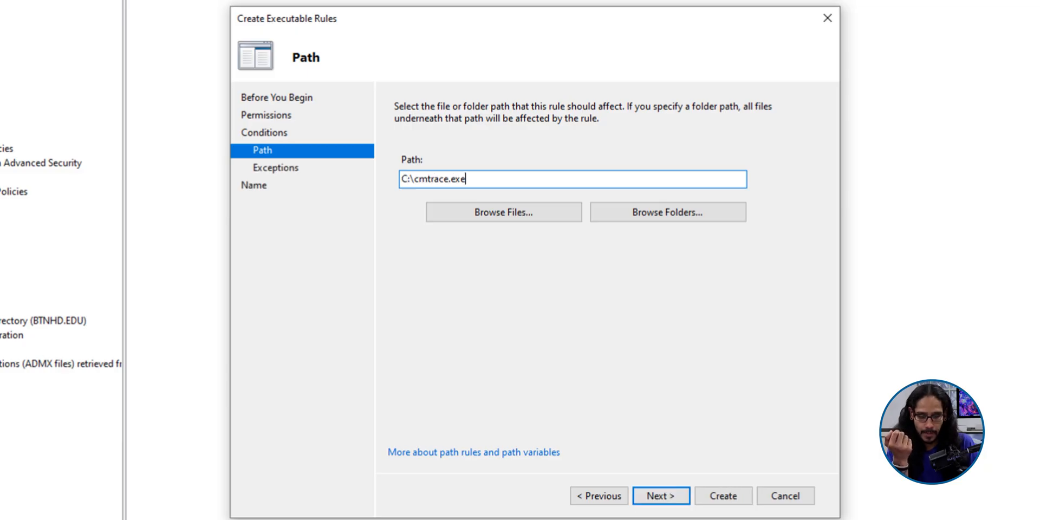
{"action": "left_click", "coordinate": [659, 495]}
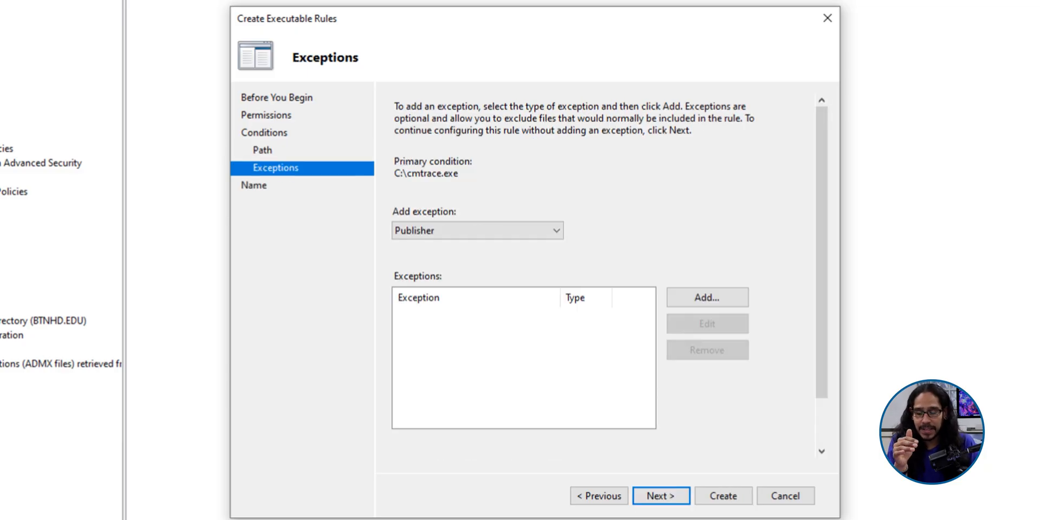
{"action": "left_click", "coordinate": [659, 495]}
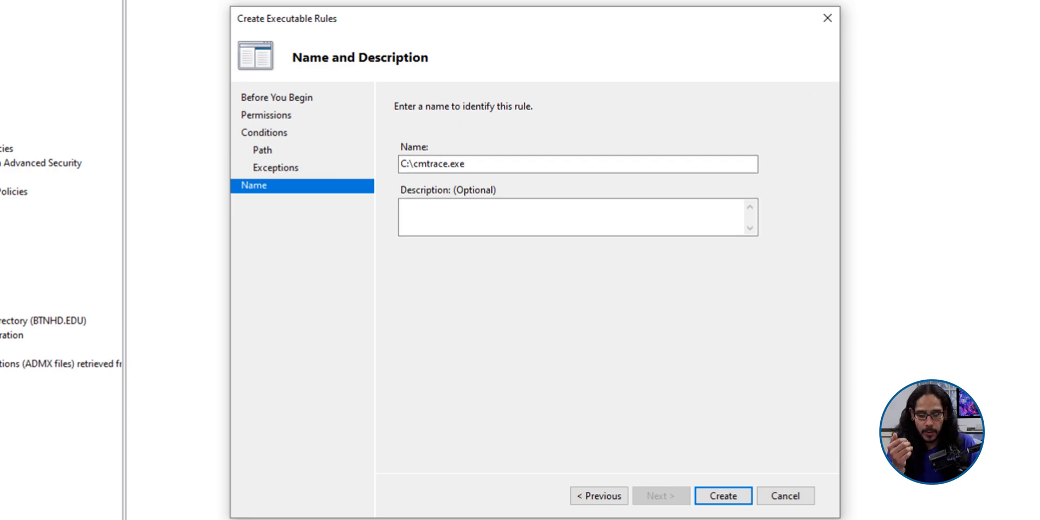
{"action": "left_click", "coordinate": [723, 495]}
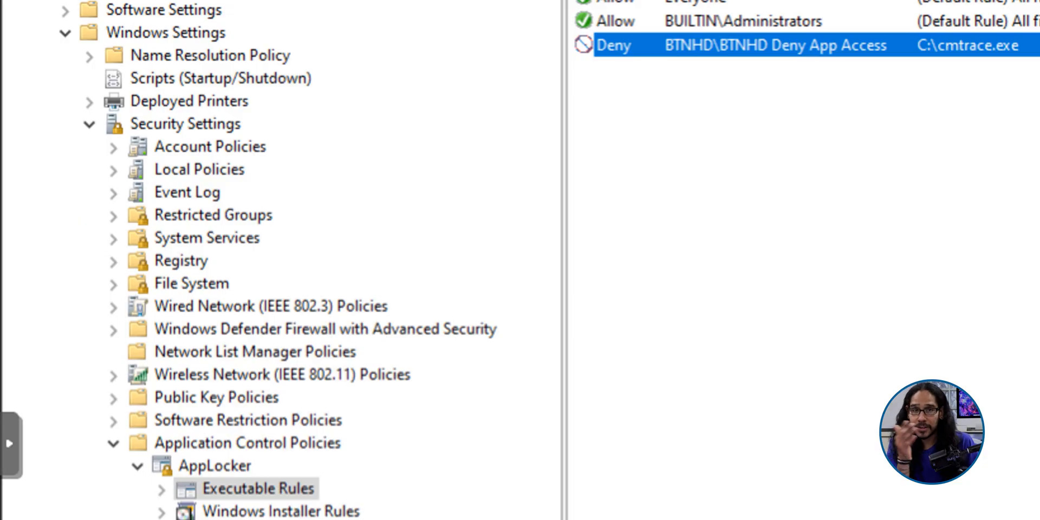
- Under System Services, define Application Identity with Automatic startup mode
{"action": "left_click", "coordinate": [205, 238]}
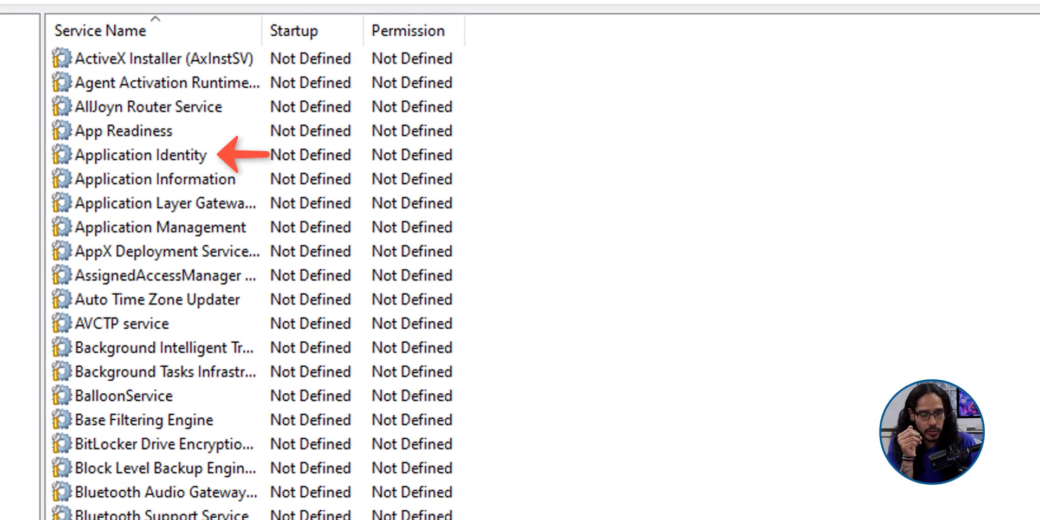
{"action": "left_click", "coordinate": [139, 154]}
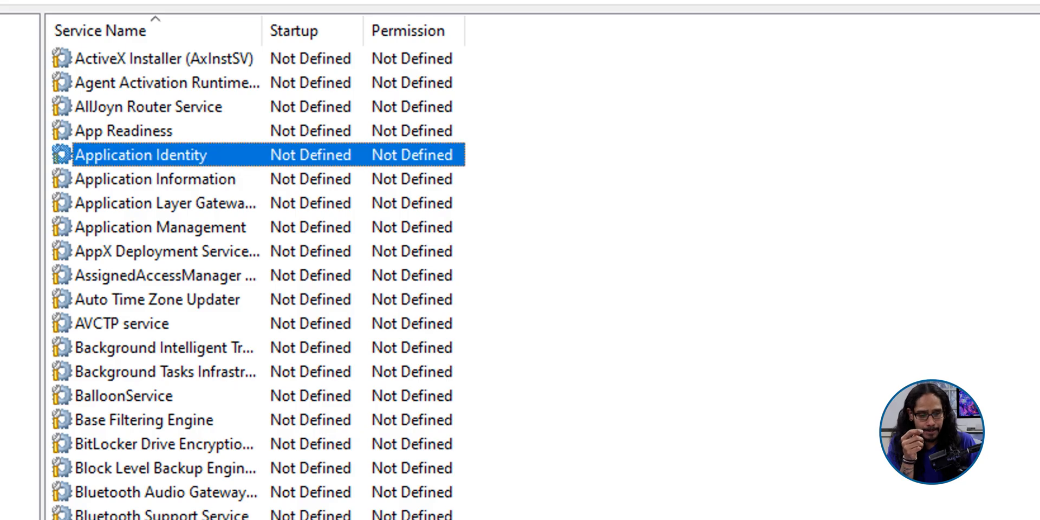
{"action": "double_click", "coordinate": [141, 155]}
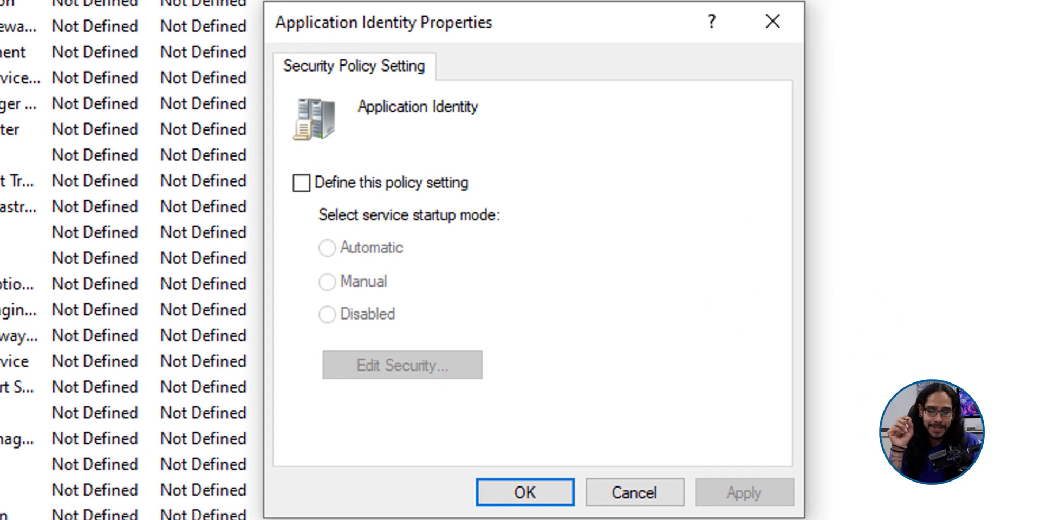
{"action": "left_click", "coordinate": [300, 183]}
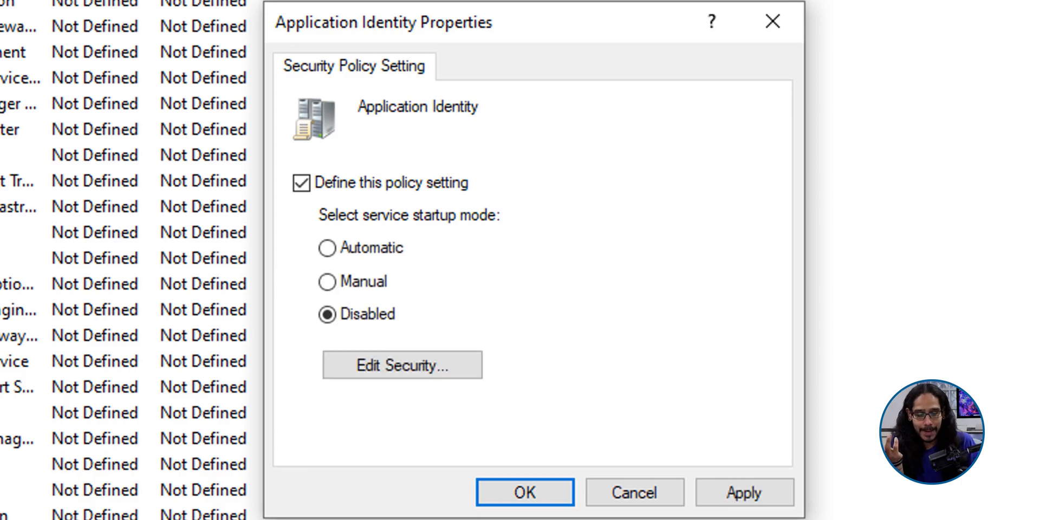
{"action": "left_click", "coordinate": [326, 247]}
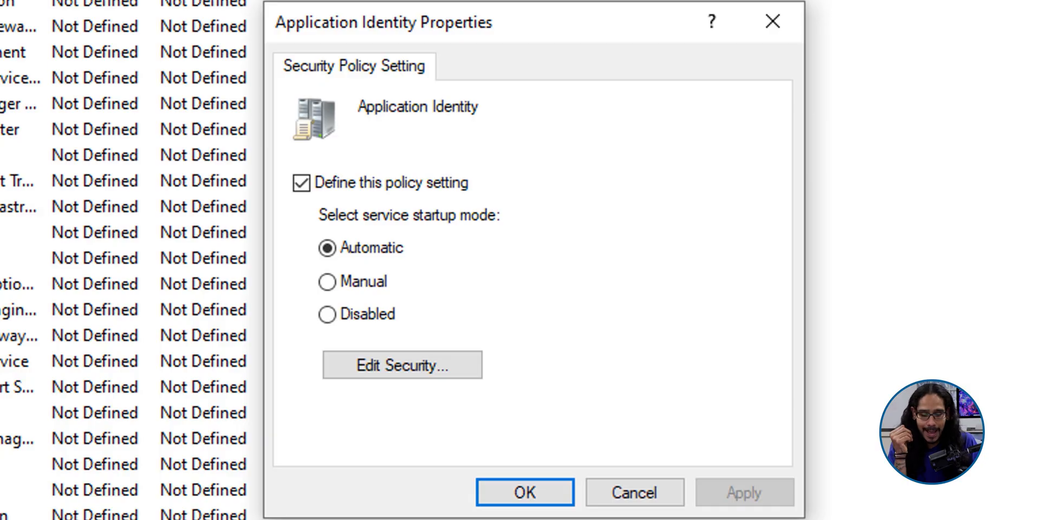
{"action": "left_click", "coordinate": [524, 492]}
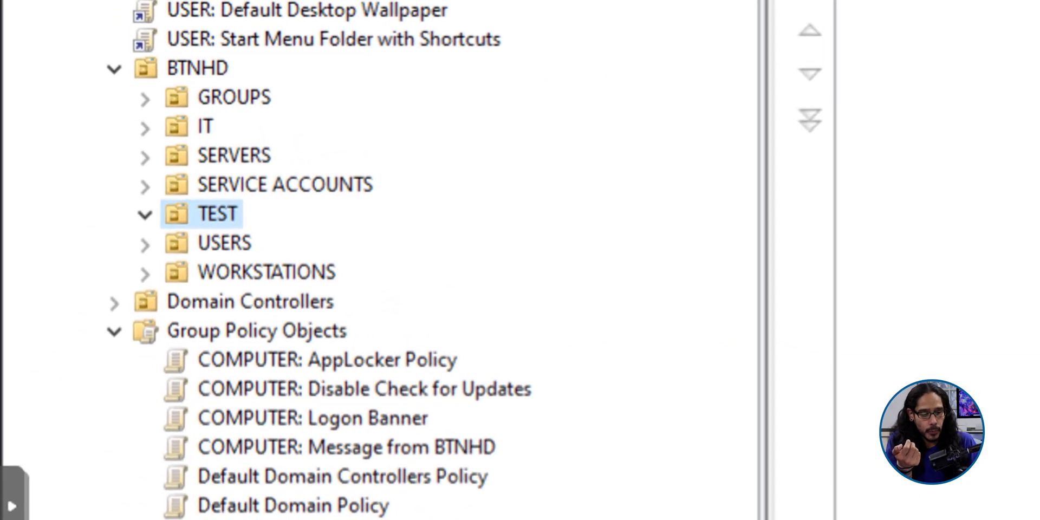
- Choose Link an Existing GPO on the TEST OU to bring up the Select GPO list
{"action": "right_click", "coordinate": [214, 213]}
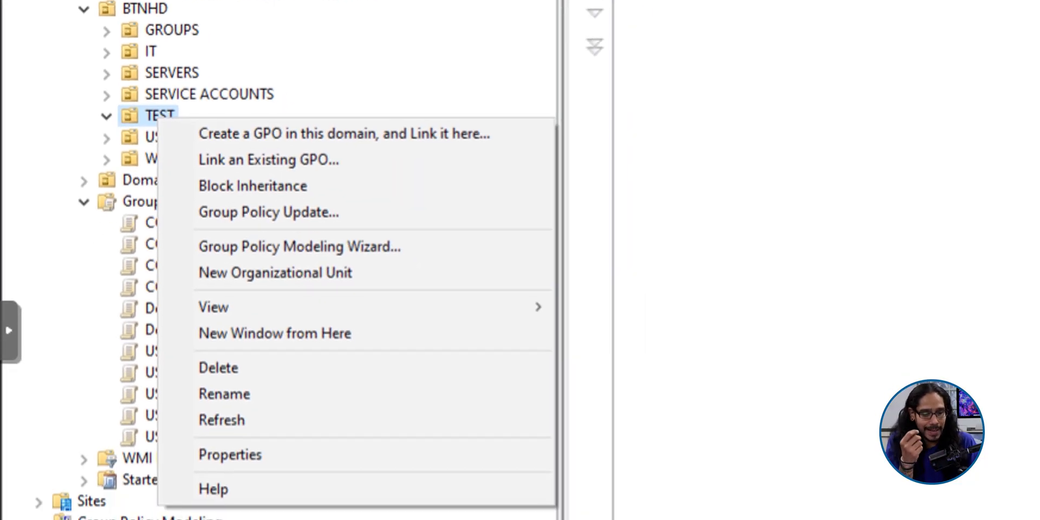
{"action": "left_click", "coordinate": [268, 159]}
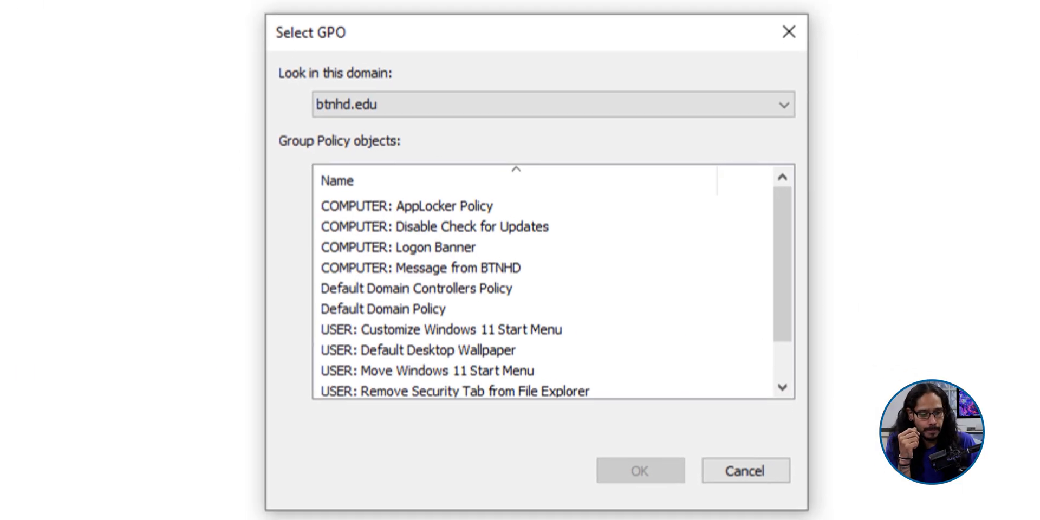